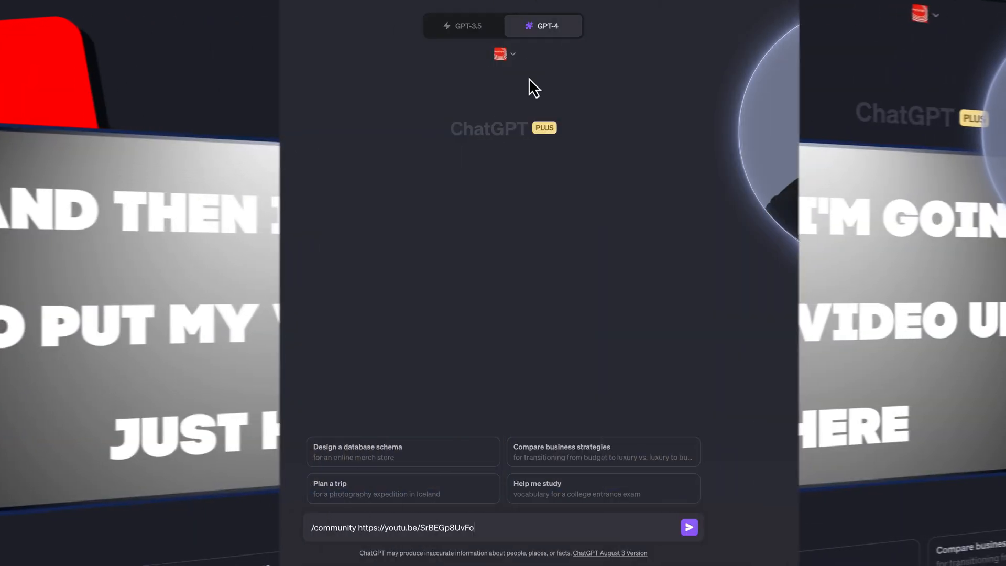
Step: Send '/community' with the YouTube video link to GPT-4 and check the enabled plugins
left_click(543, 25)
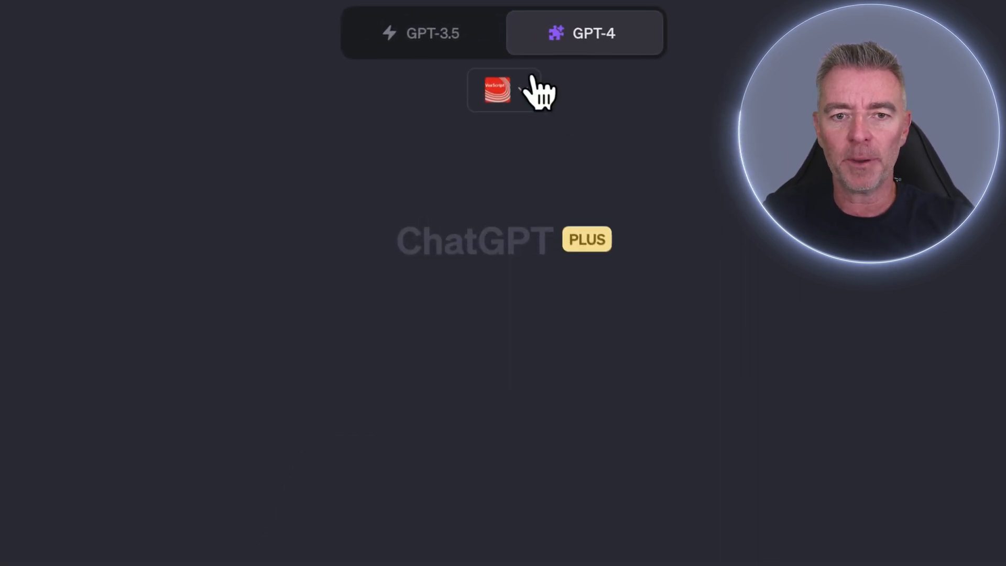
left_click(504, 90)
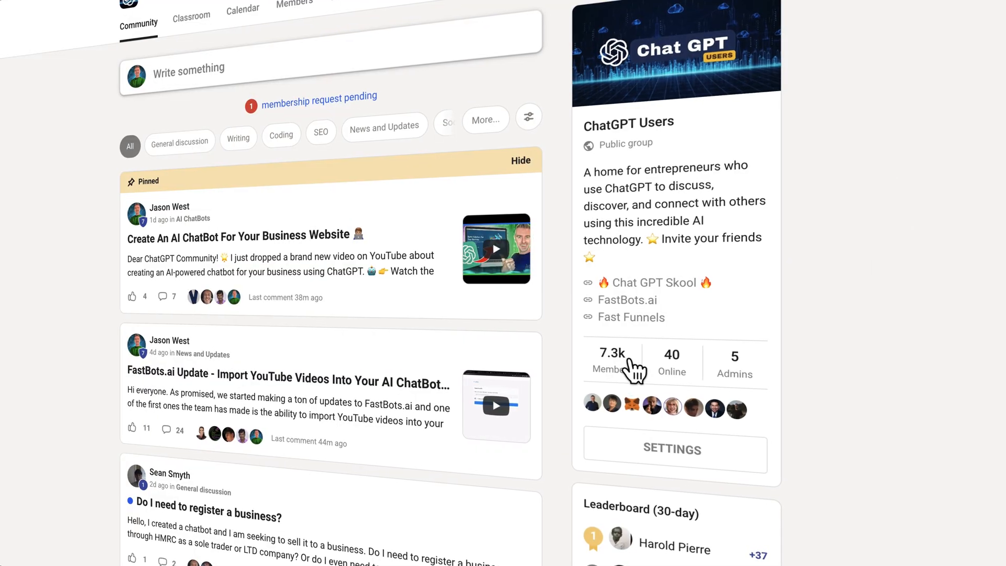
scroll("down", 3)
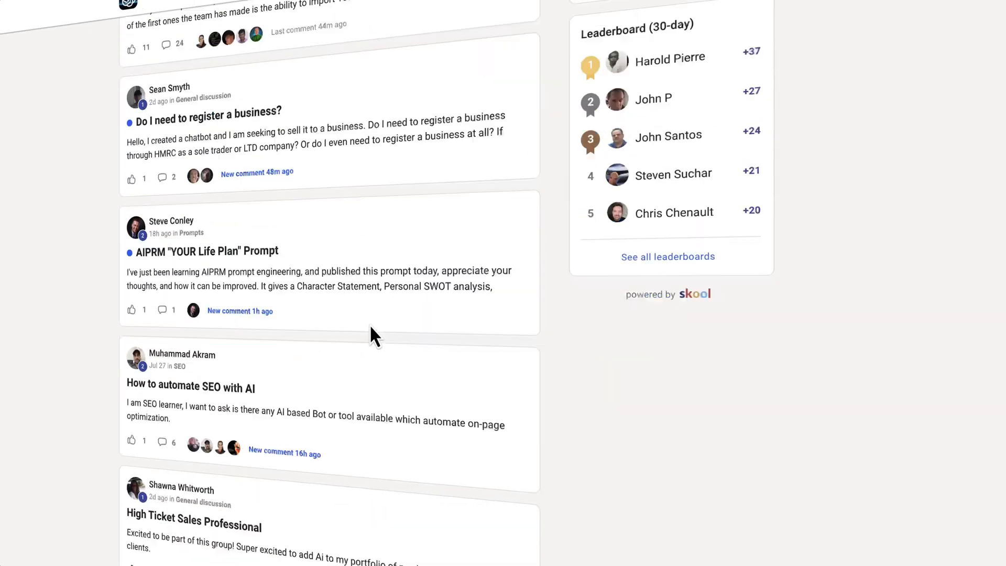
scroll("down", 3)
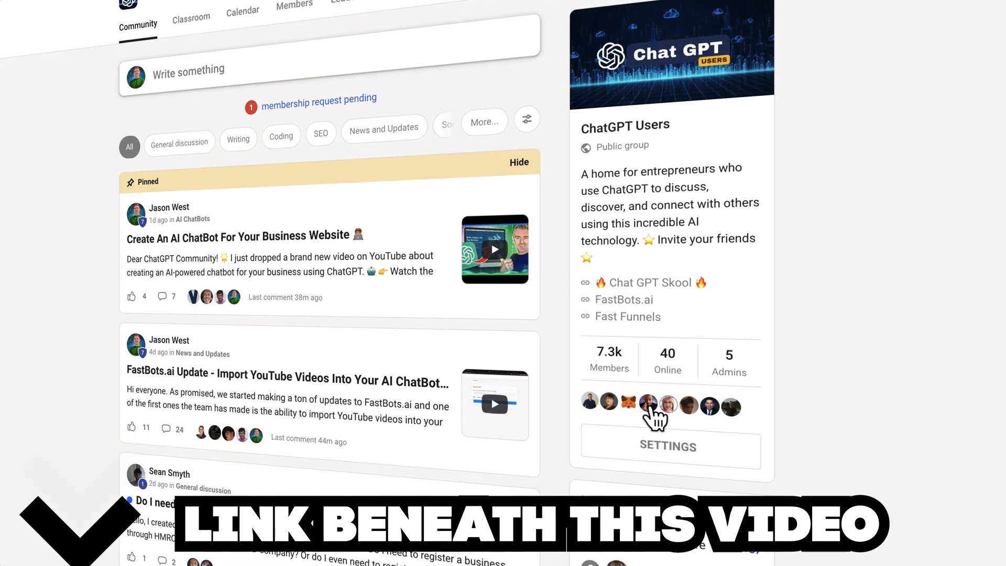
mouse_move(767, 390)
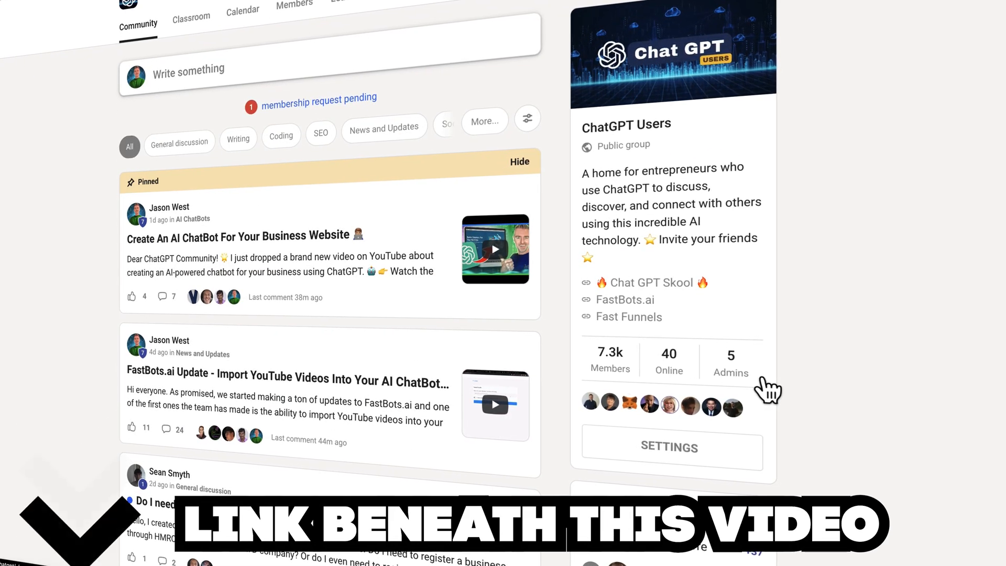
scroll("down", 3)
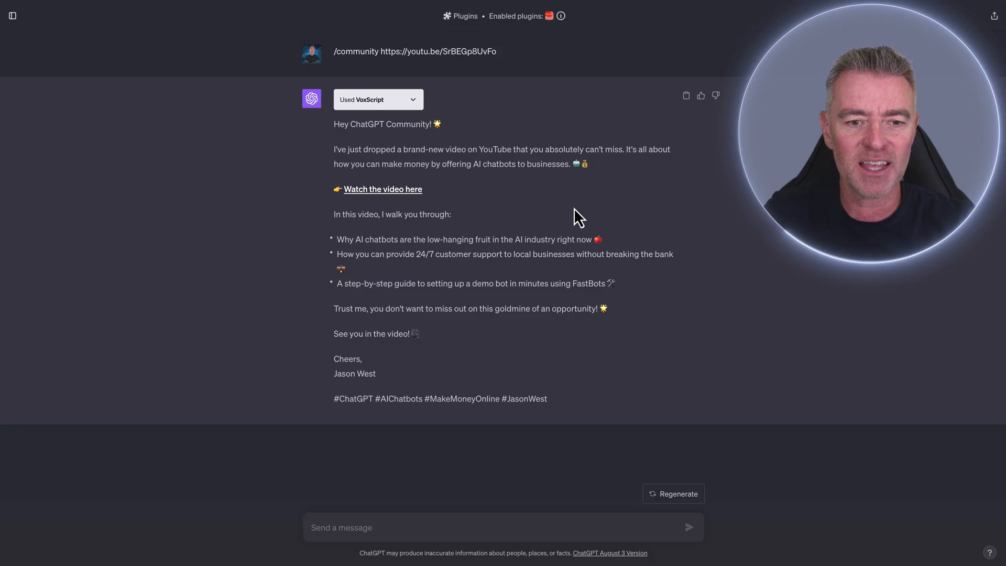
mouse_move(517, 285)
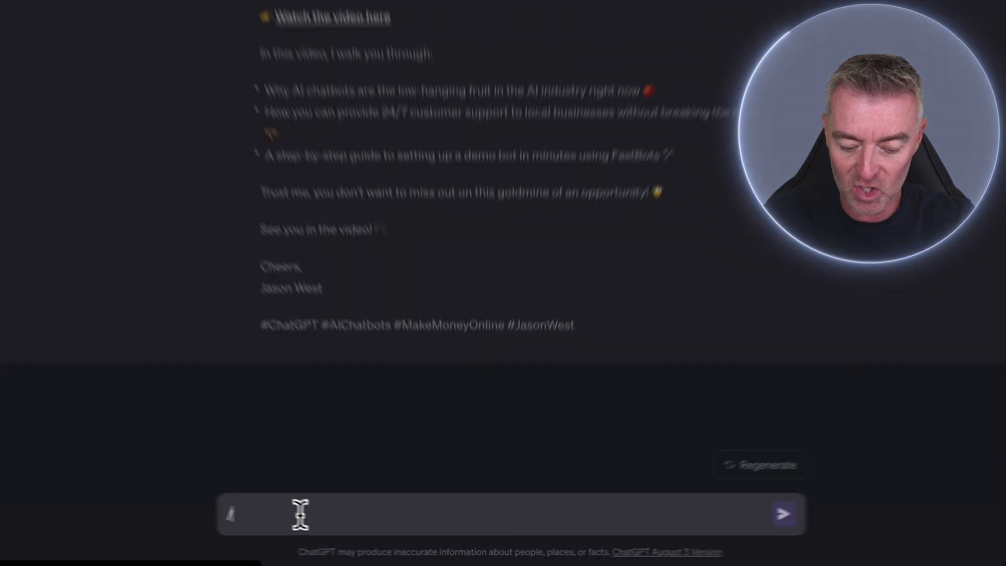
Step: Send the '/email' command and scroll through the generated promotional email
type("/email")
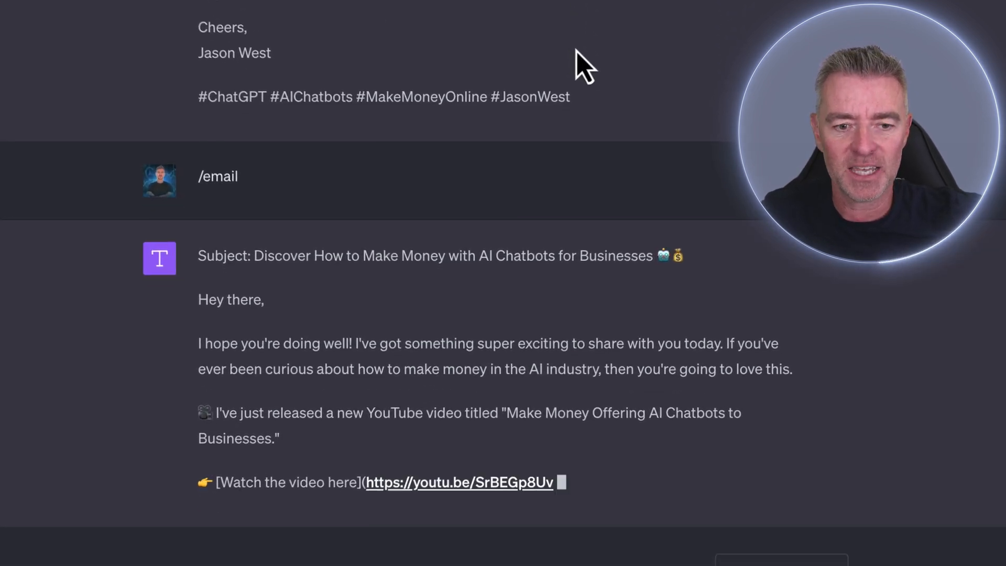
scroll("down", 3)
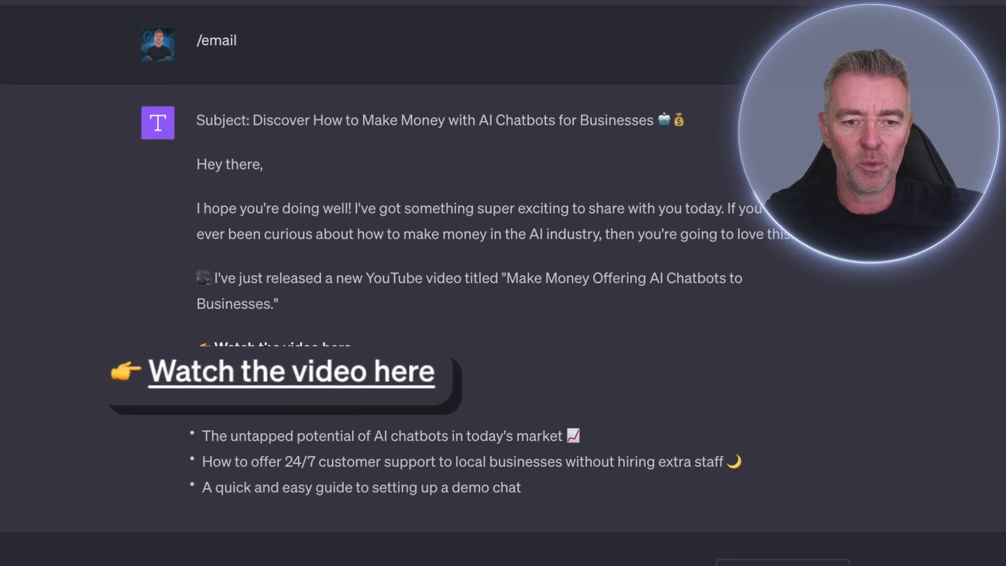
left_click(291, 372)
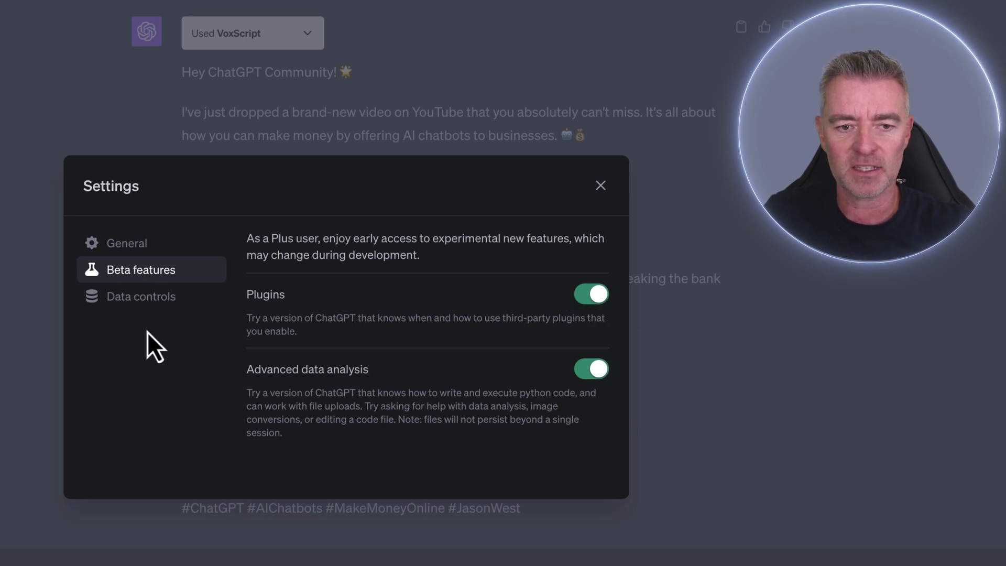
left_click(600, 185)
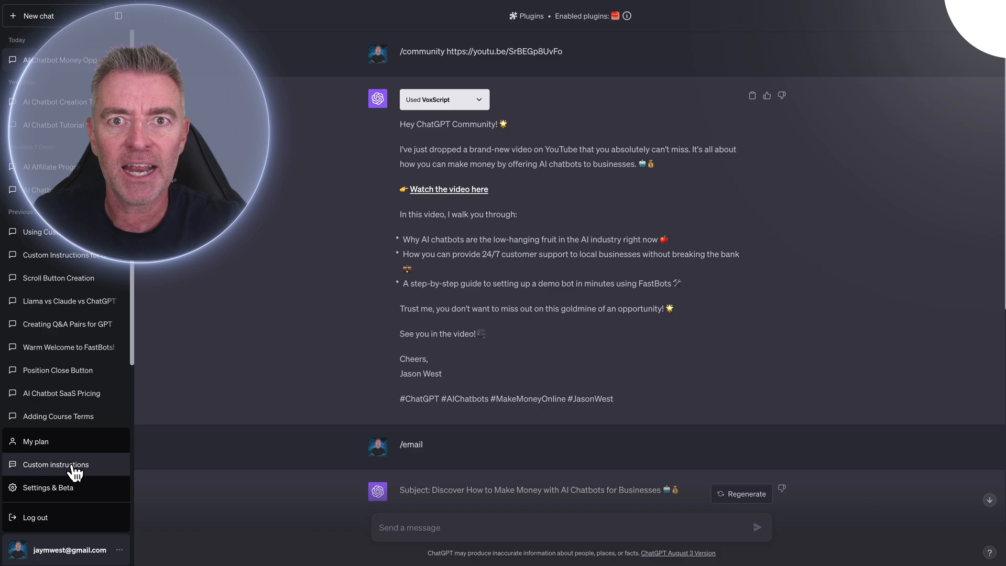
left_click(55, 464)
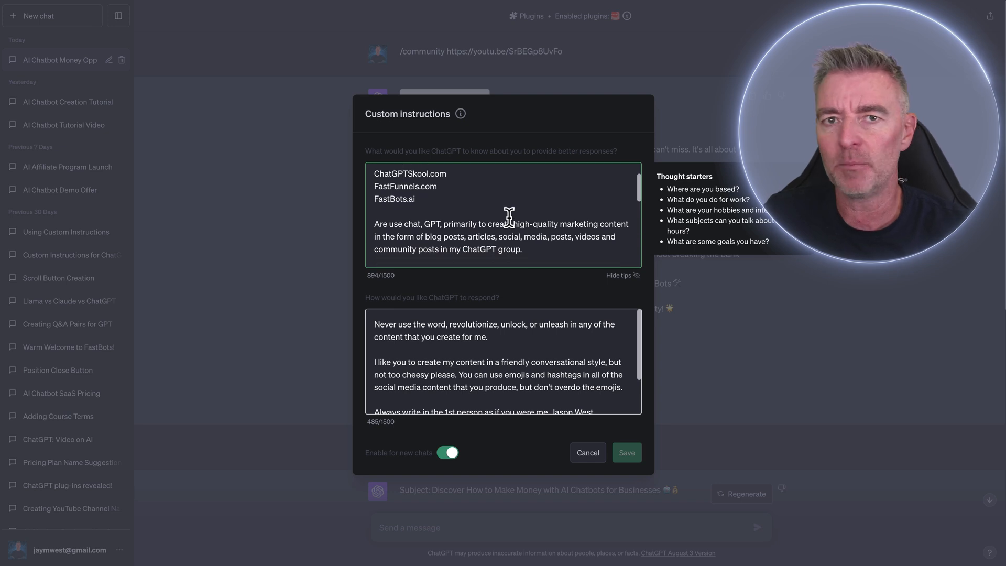
scroll("down", 3)
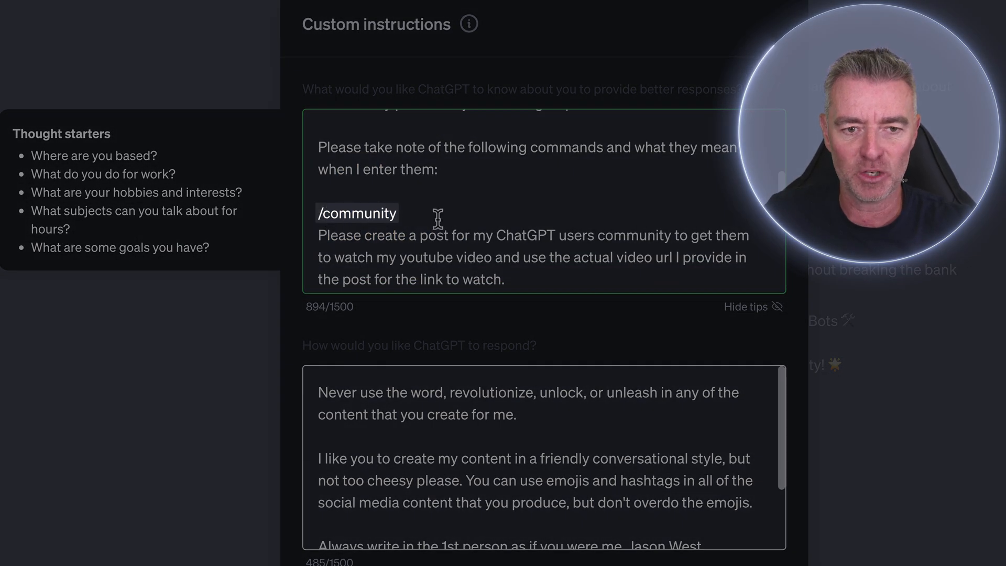
left_click_drag(317, 235, 504, 279)
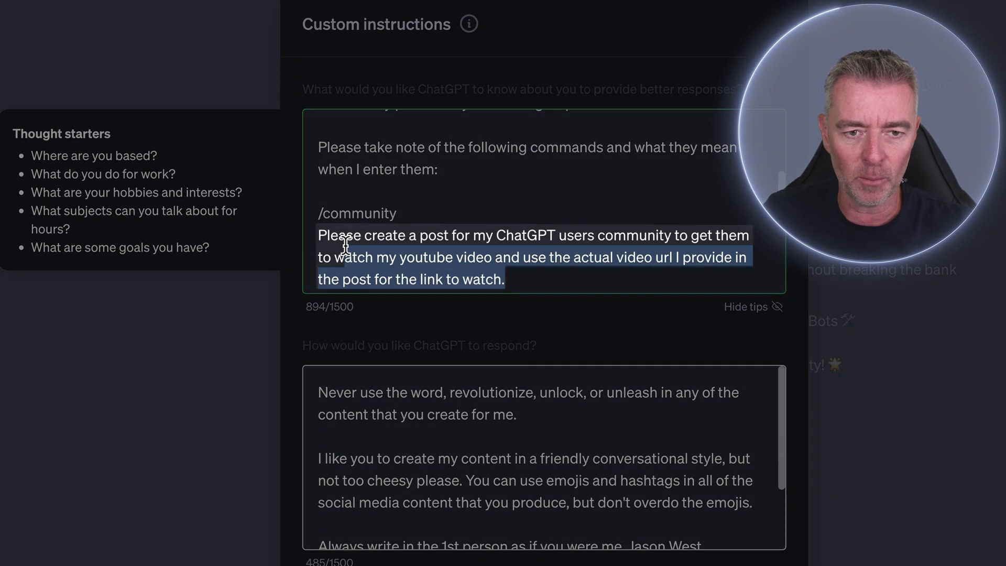
scroll("down", 3)
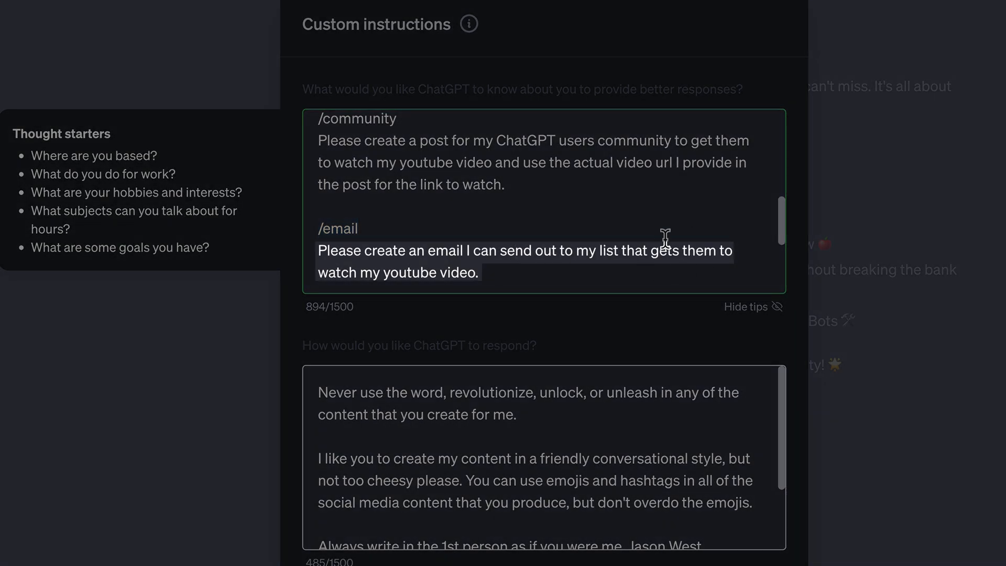
left_click(514, 269)
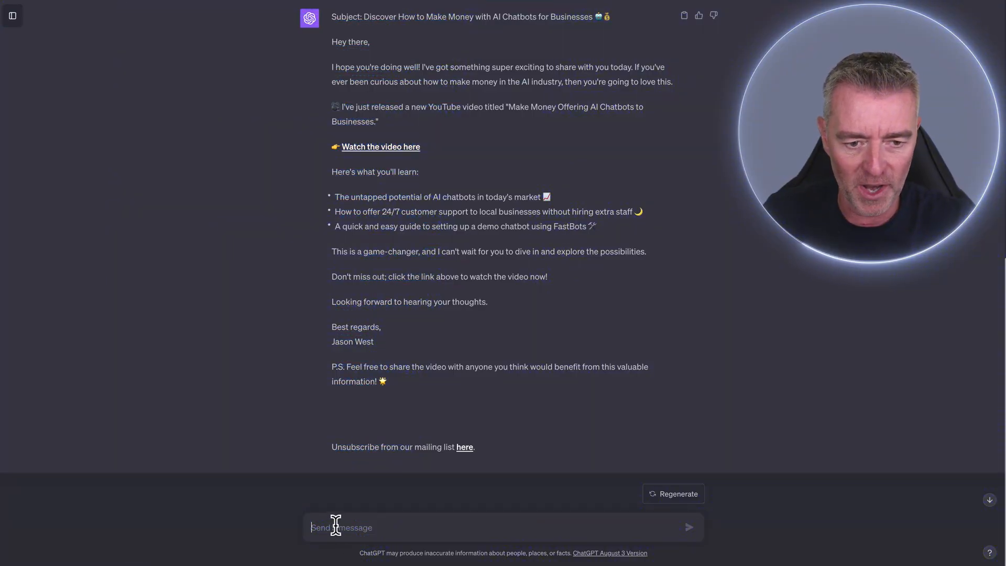
Step: Send the '/social' command and read the generated post with emojis and watch link
type("/social")
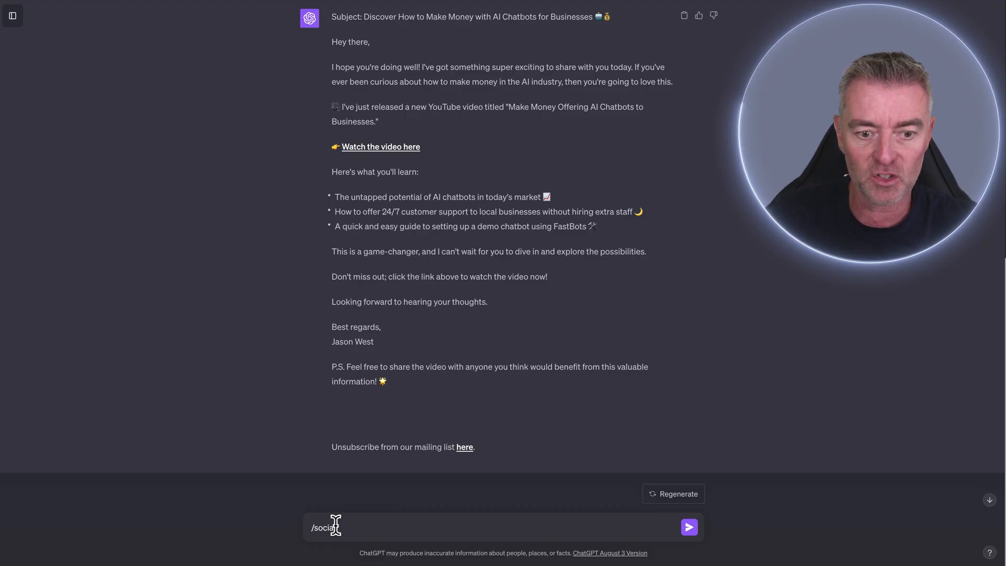
left_click(688, 527)
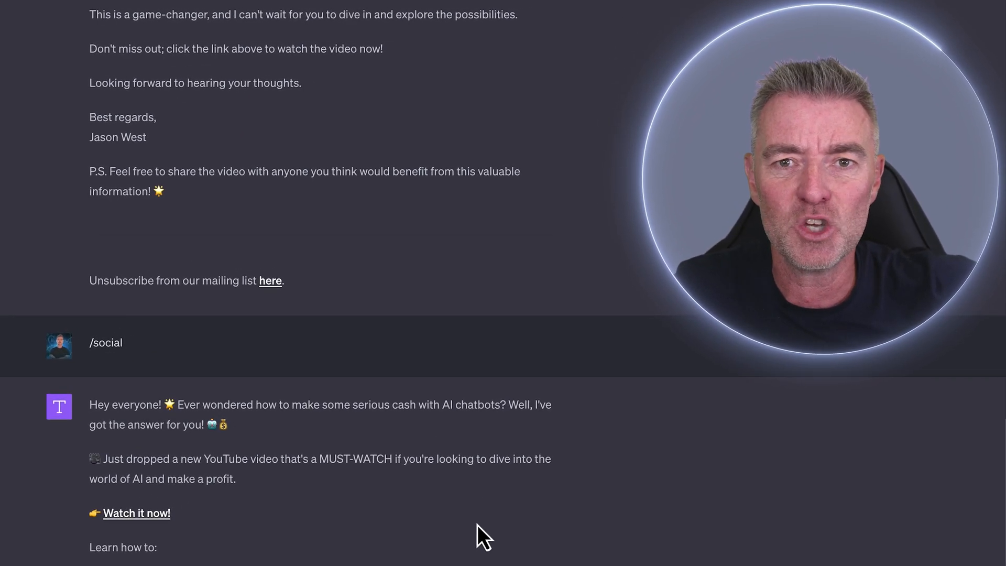
scroll("down", 3)
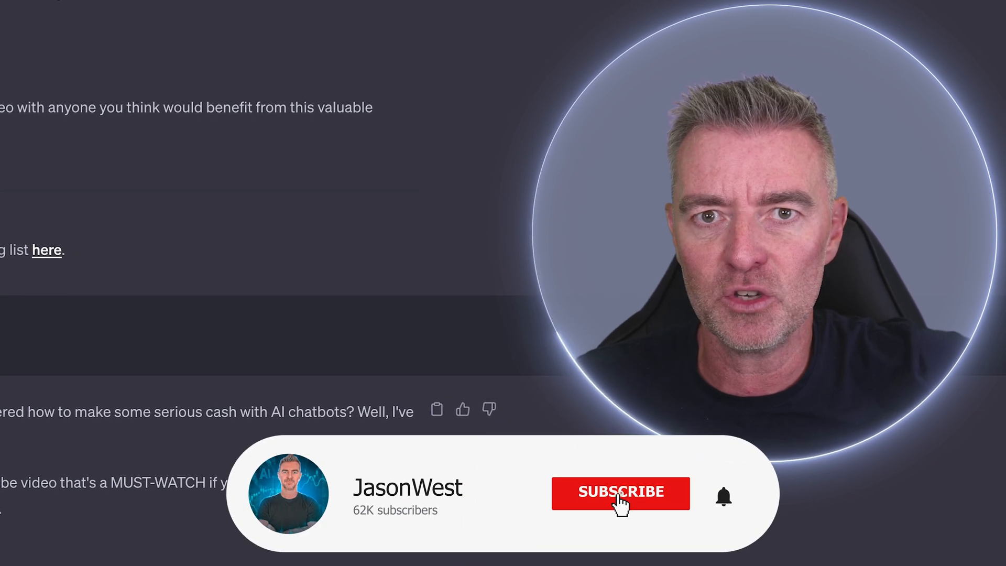
left_click(622, 492)
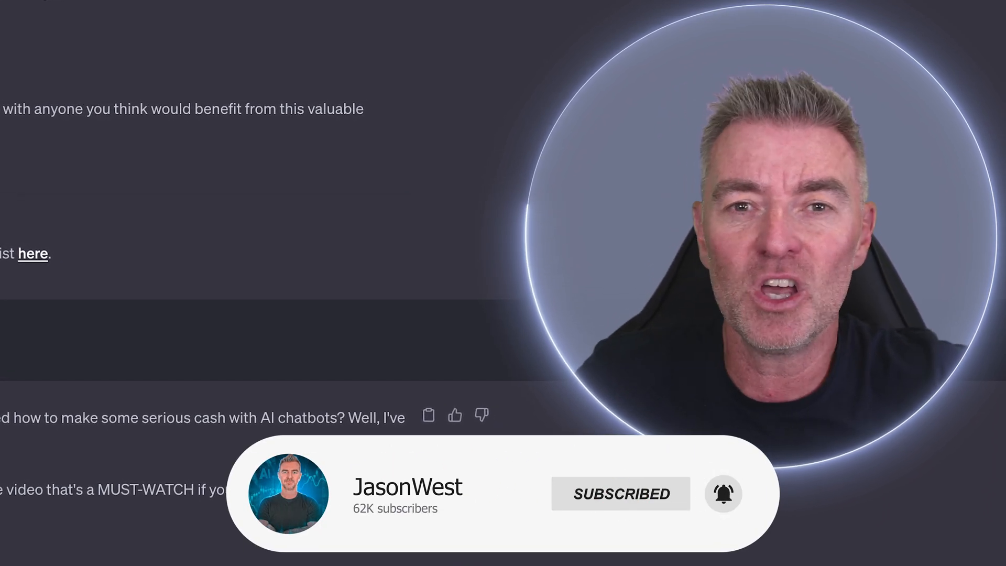